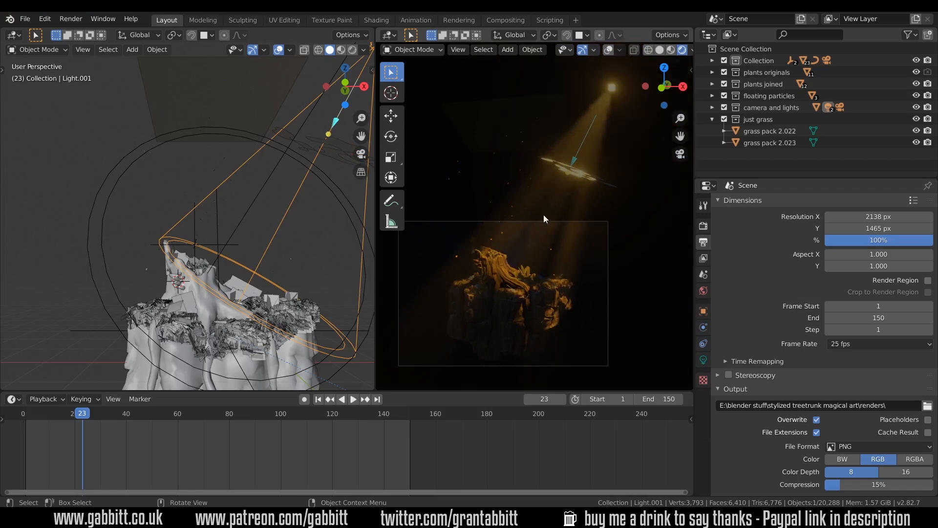
{"action": "mouse_move", "coordinate": [511, 217]}
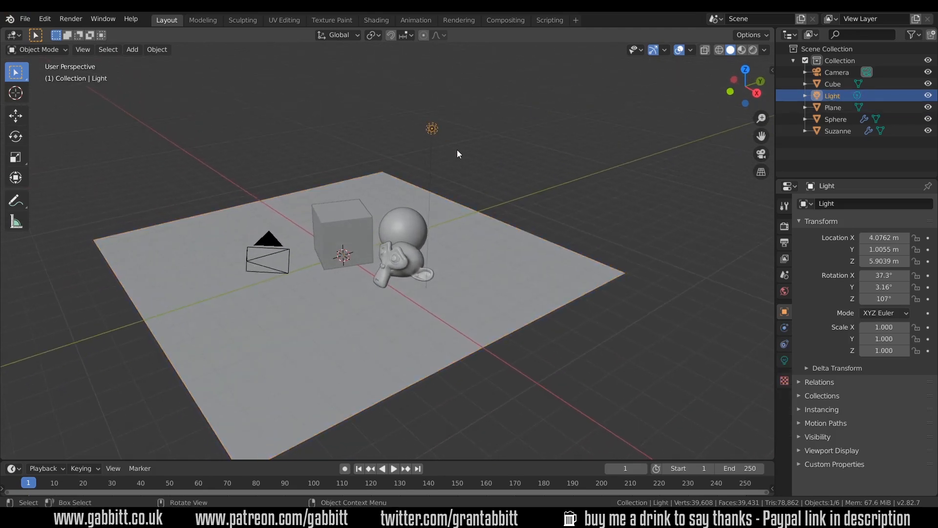
{"action": "mouse_move", "coordinate": [434, 144]}
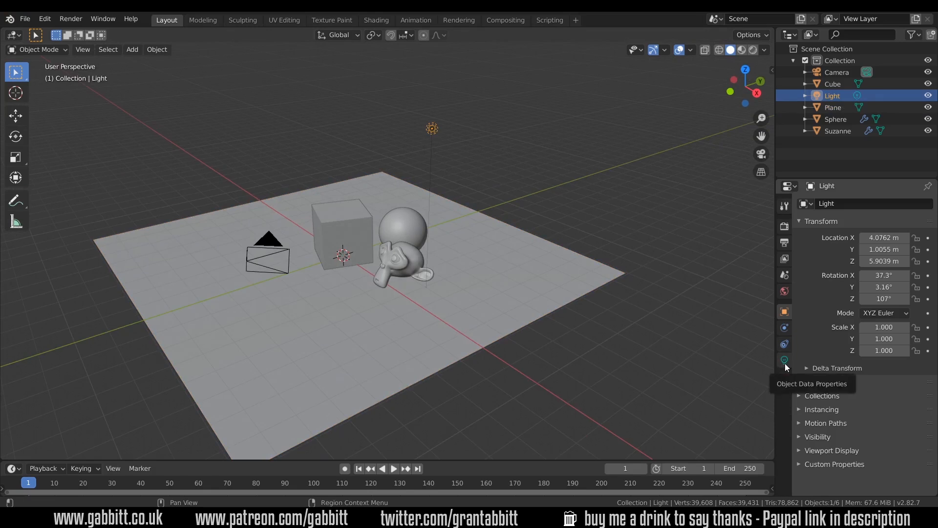
Make the light a 1000 W spot with a 75° cone, previewed in Rendered shading.
{"action": "left_click", "coordinate": [785, 359]}
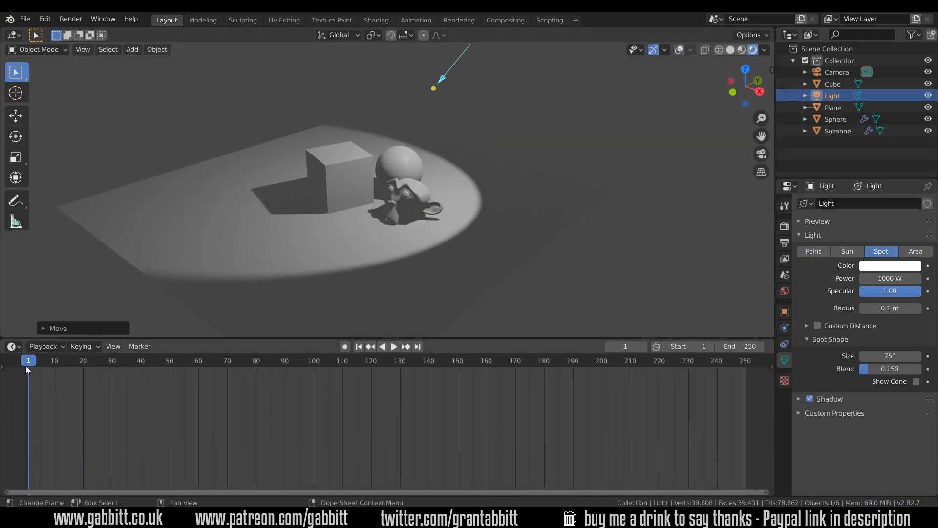
Show the World shader nodes and set the Background colour value to 0.
{"action": "left_click", "coordinate": [13, 346]}
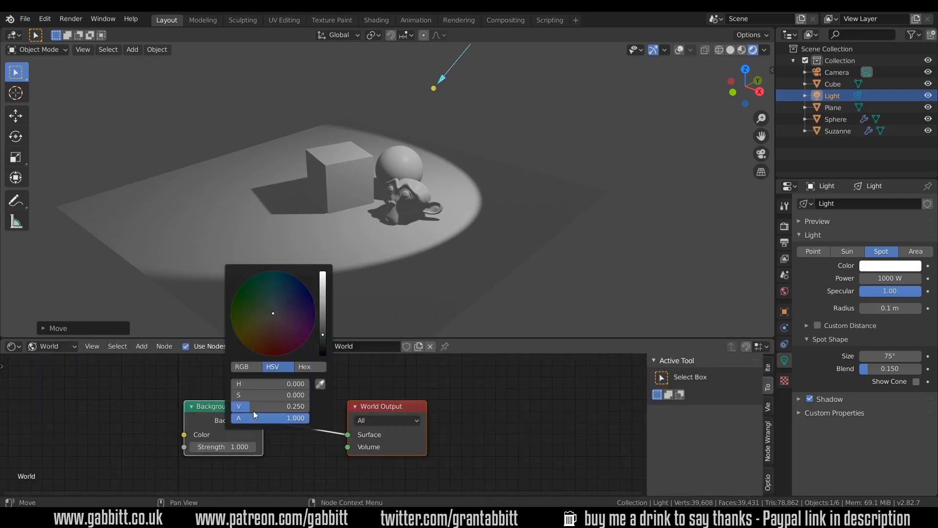
{"action": "left_click", "coordinate": [490, 251]}
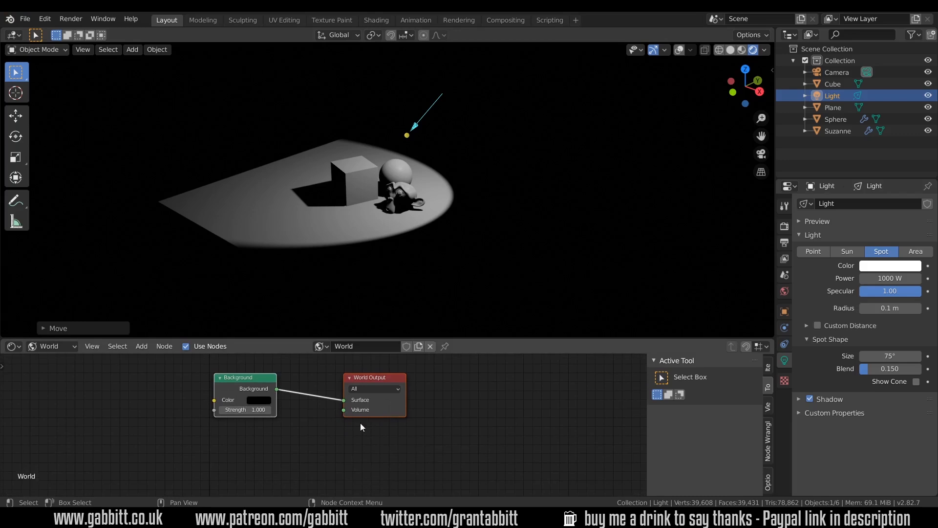
{"action": "mouse_move", "coordinate": [370, 416]}
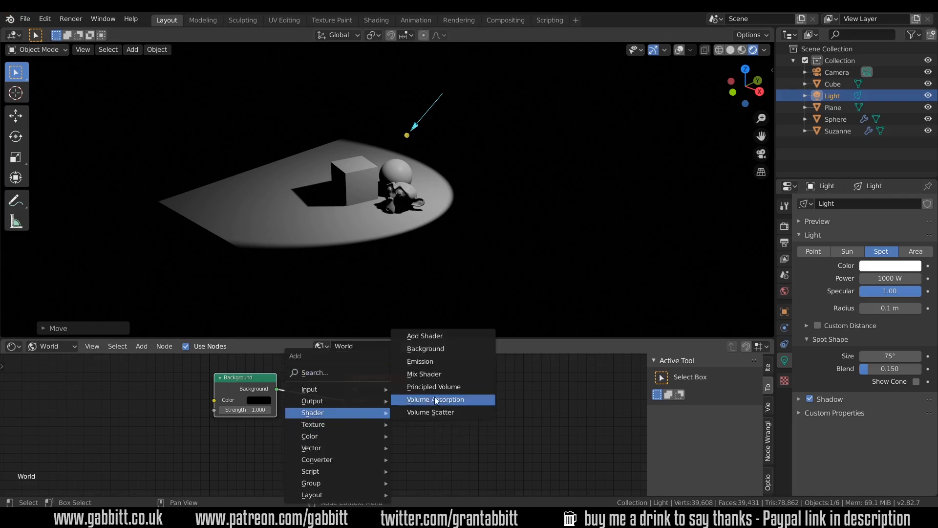
Feed a Principled Volume into the World Output volume with density 0.100.
{"action": "left_click", "coordinate": [434, 386]}
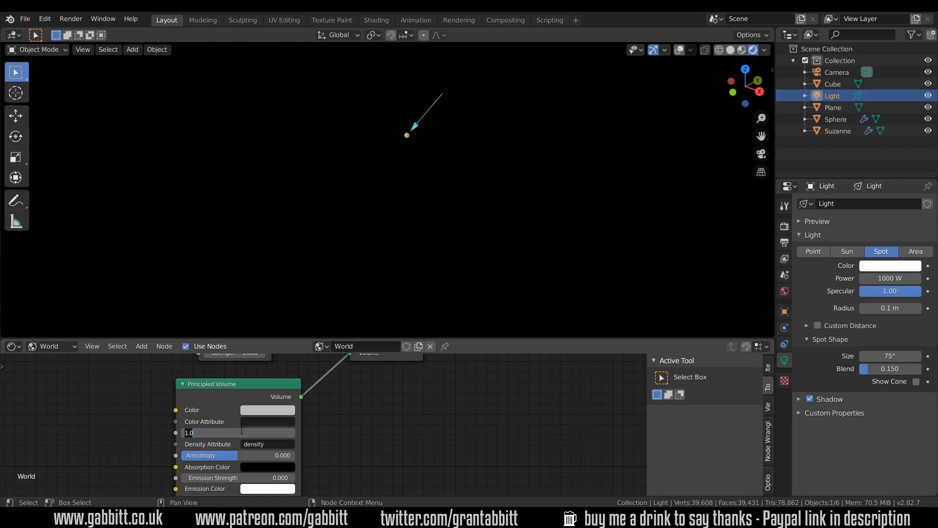
{"action": "type", "text": "0.100"}
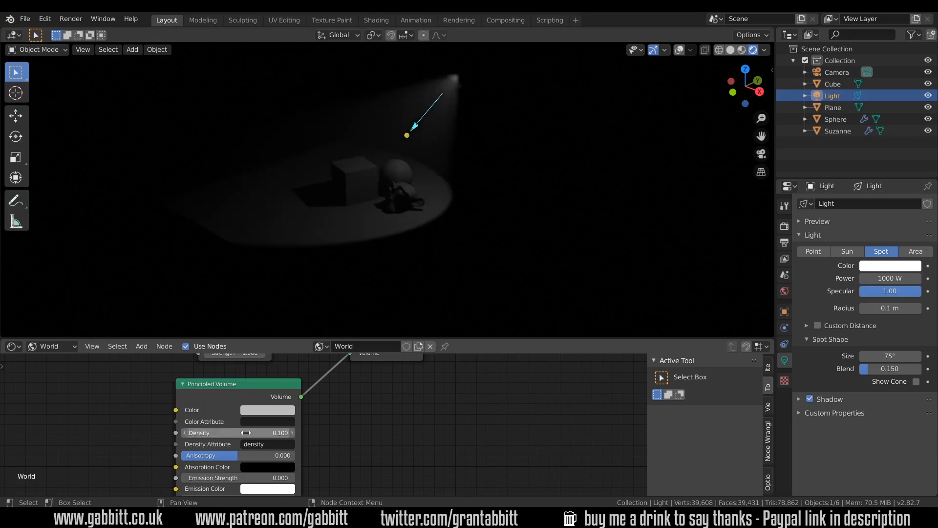
{"action": "mouse_move", "coordinate": [413, 375]}
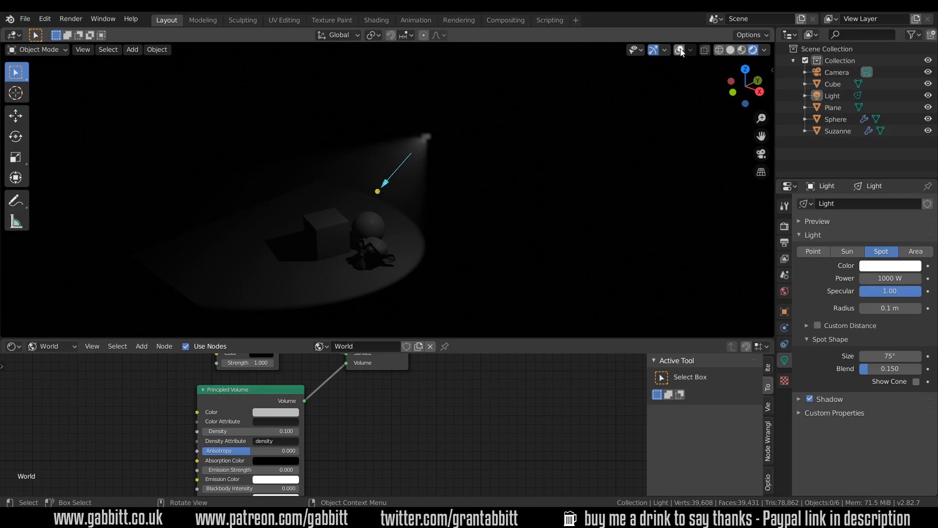
Re-enable overlays, select the spotlight, set 4000 W power and a blue colour.
{"action": "left_click", "coordinate": [680, 49]}
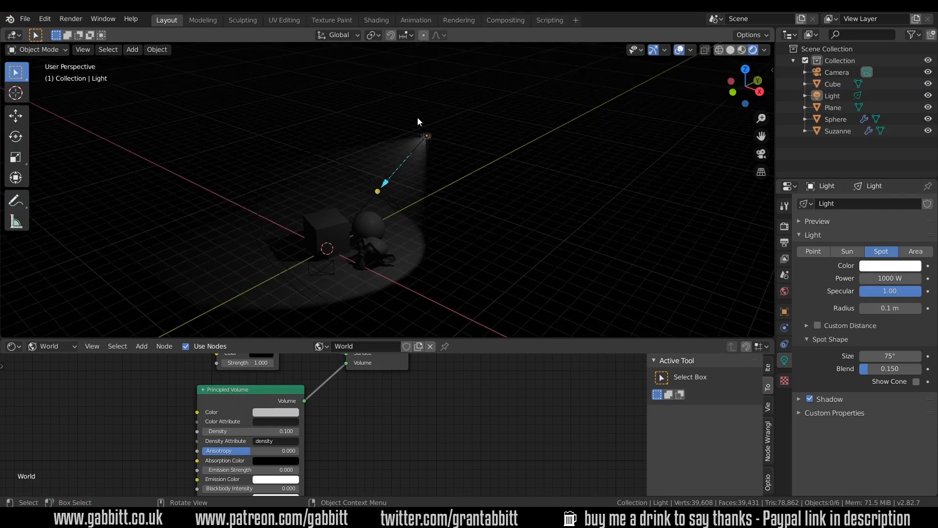
{"action": "left_click", "coordinate": [426, 135]}
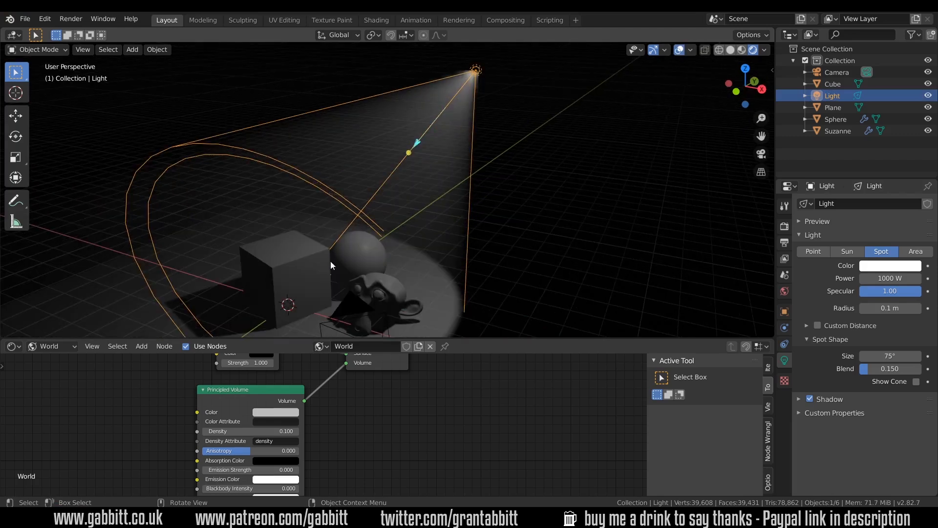
{"action": "mouse_move", "coordinate": [890, 278]}
{"action": "type", "text": "40"}
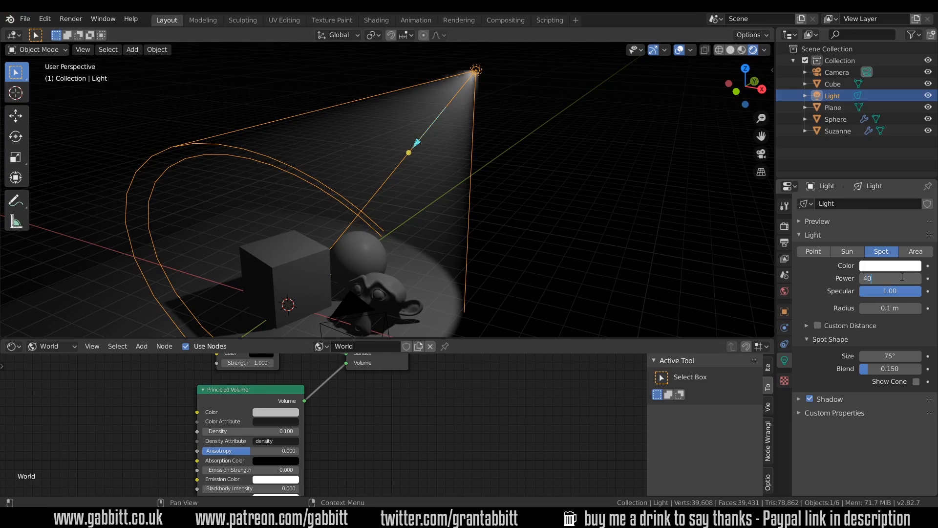
{"action": "left_click", "coordinate": [890, 265]}
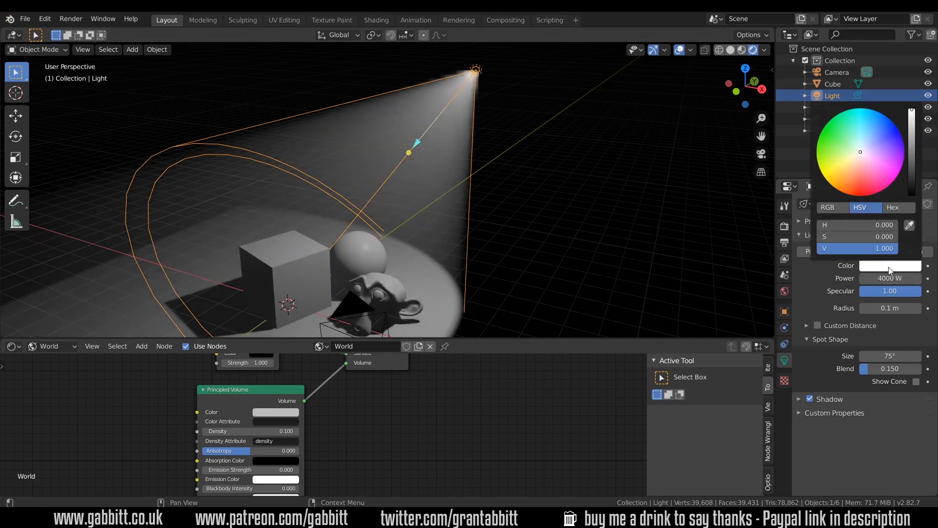
{"action": "left_click", "coordinate": [879, 129]}
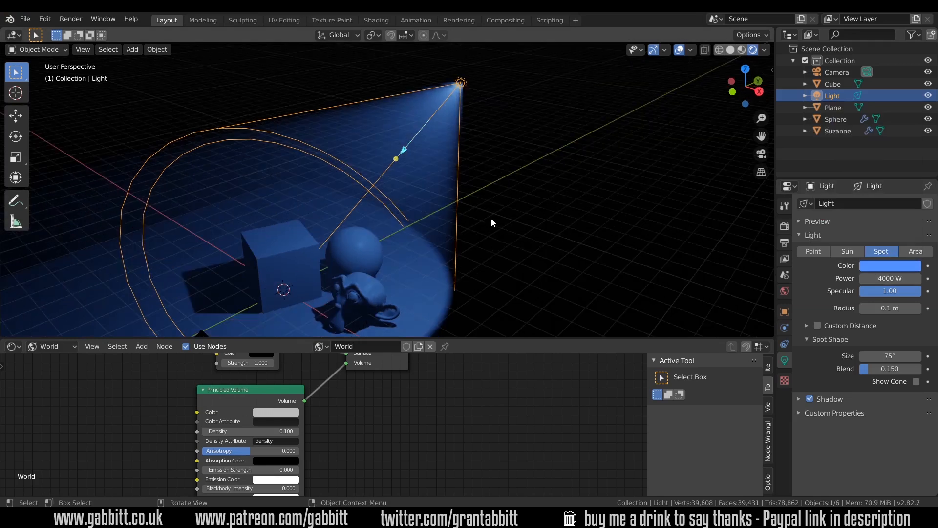
Add a plane across the beam just below the light and enter Edit Mode.
{"action": "left_click", "coordinate": [132, 49]}
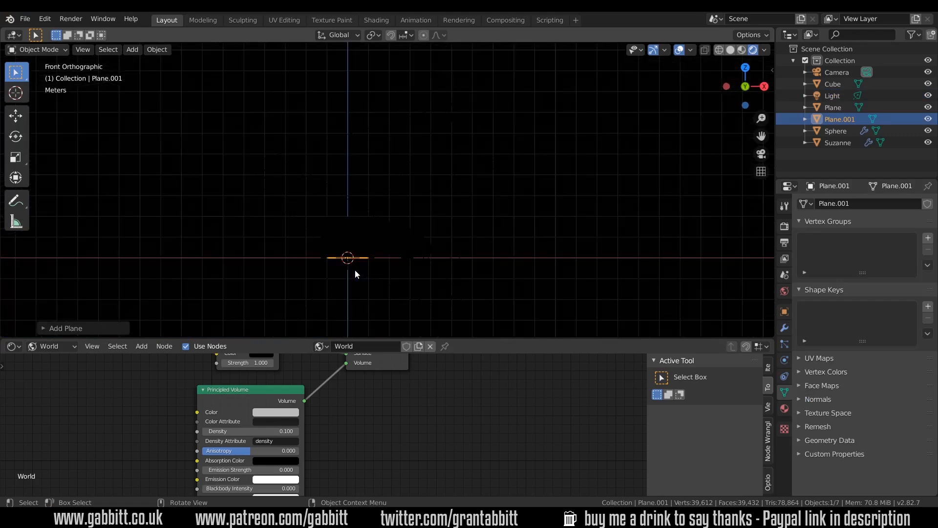
{"action": "left_click_drag", "start_coordinate": [347, 257], "coordinate": [383, 177]}
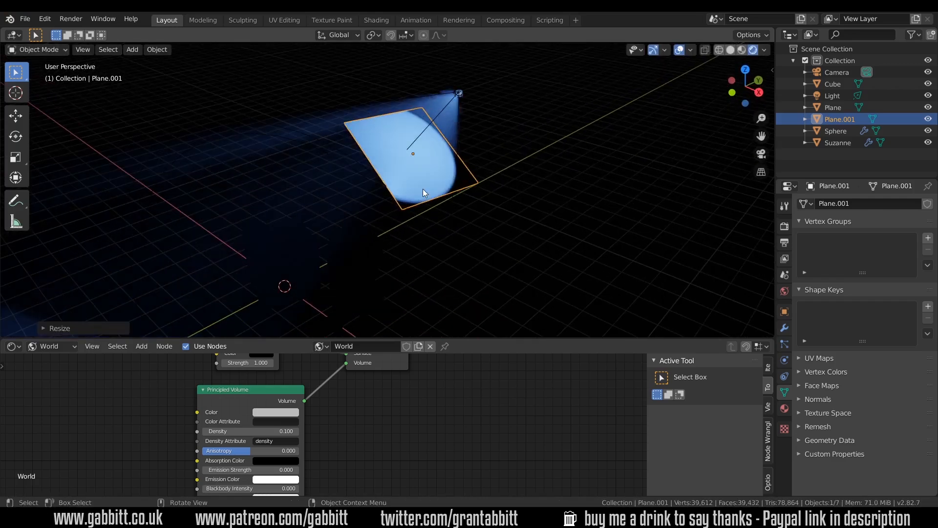
{"action": "key", "text": "Tab"}
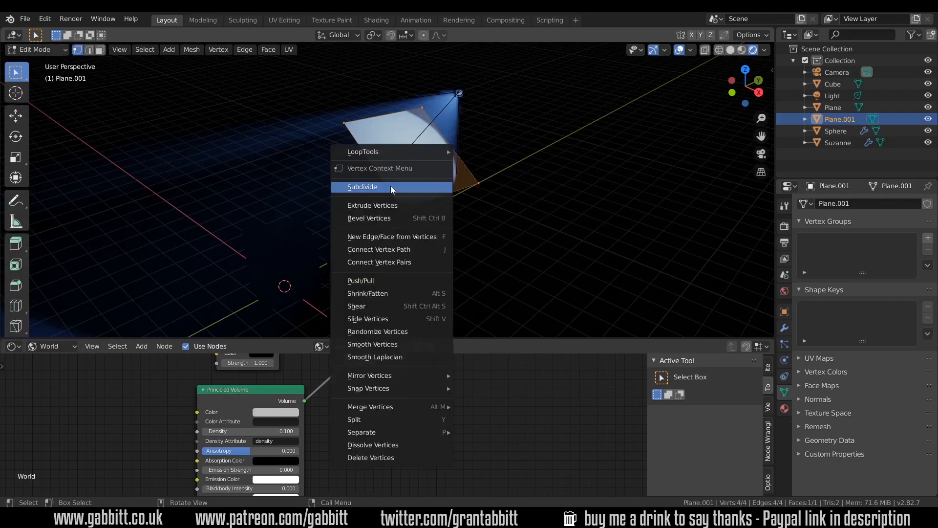
Subdivide the plane with 10 cuts.
{"action": "left_click", "coordinate": [362, 187]}
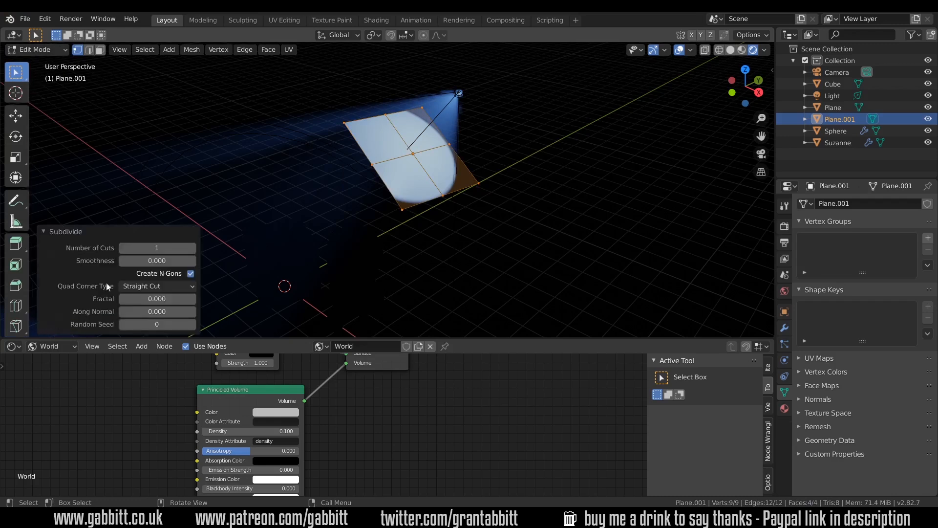
{"action": "left_click", "coordinate": [156, 248]}
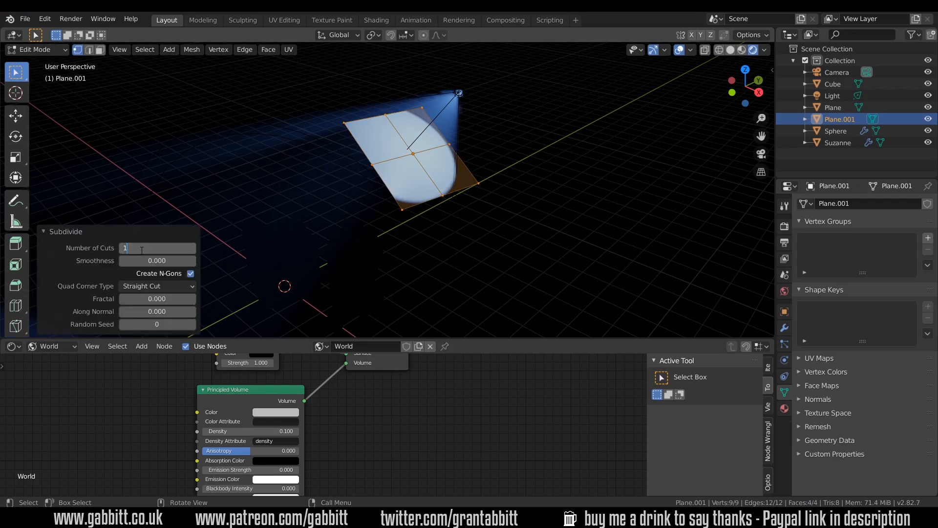
{"action": "type", "text": "10"}
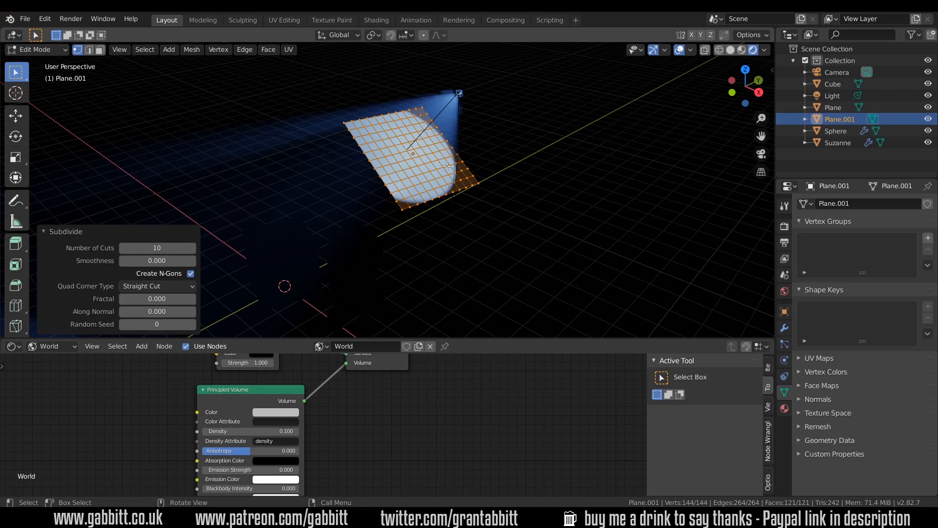
{"action": "mouse_move", "coordinate": [413, 237]}
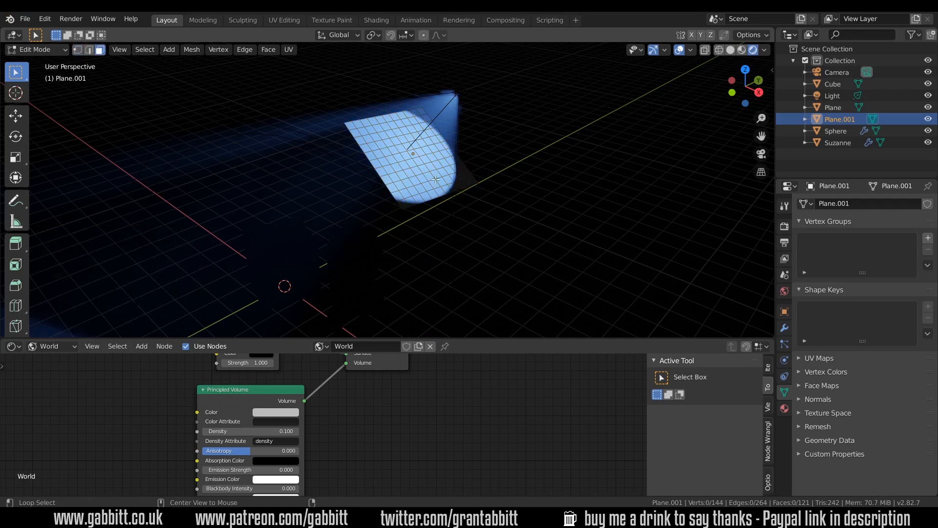
Select a random set of the subdivided plane's faces for deletion.
{"action": "left_click", "coordinate": [244, 50]}
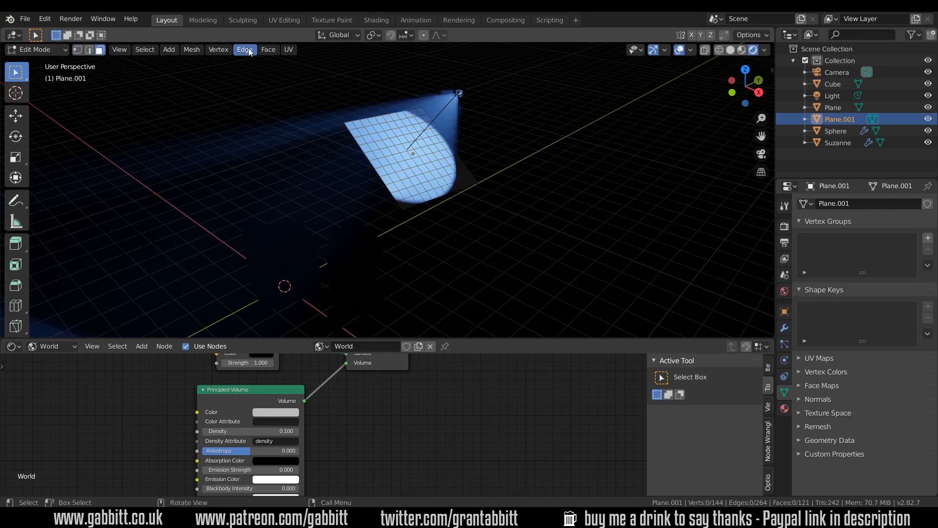
{"action": "left_click", "coordinate": [144, 49]}
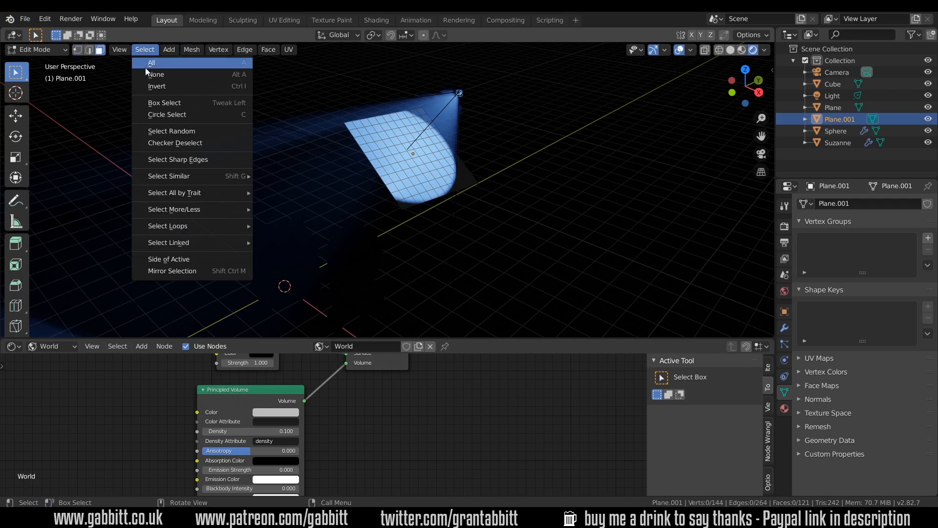
{"action": "left_click", "coordinate": [172, 131]}
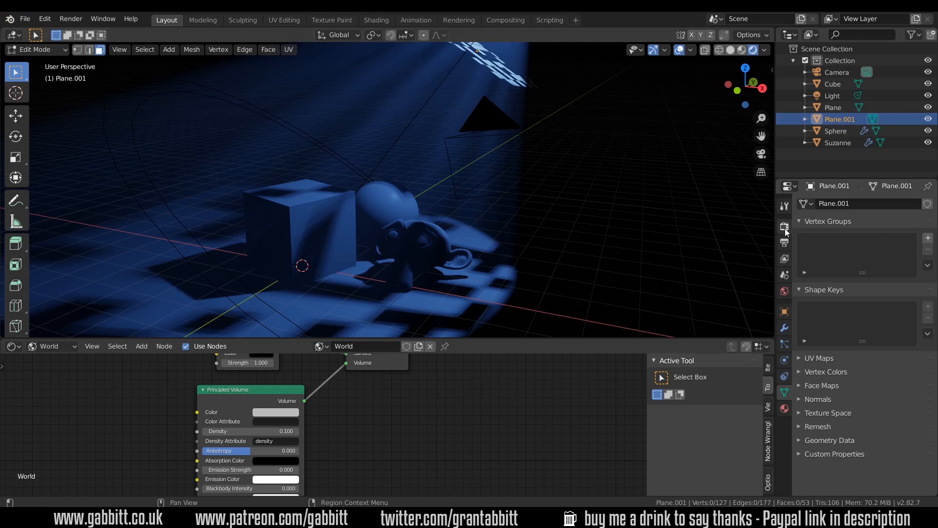
Change the Volumetrics tile size from 8px to 4px in Render Properties.
{"action": "left_click", "coordinate": [785, 227]}
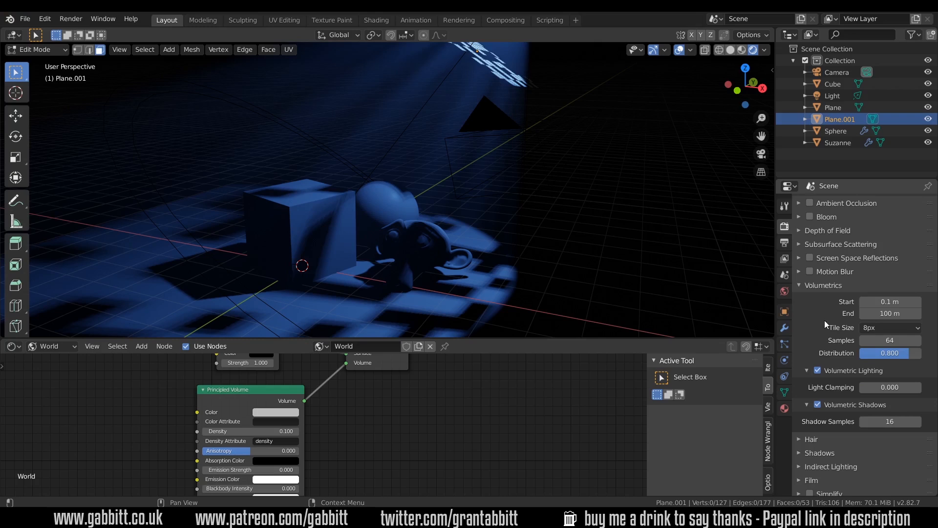
{"action": "mouse_move", "coordinate": [891, 328]}
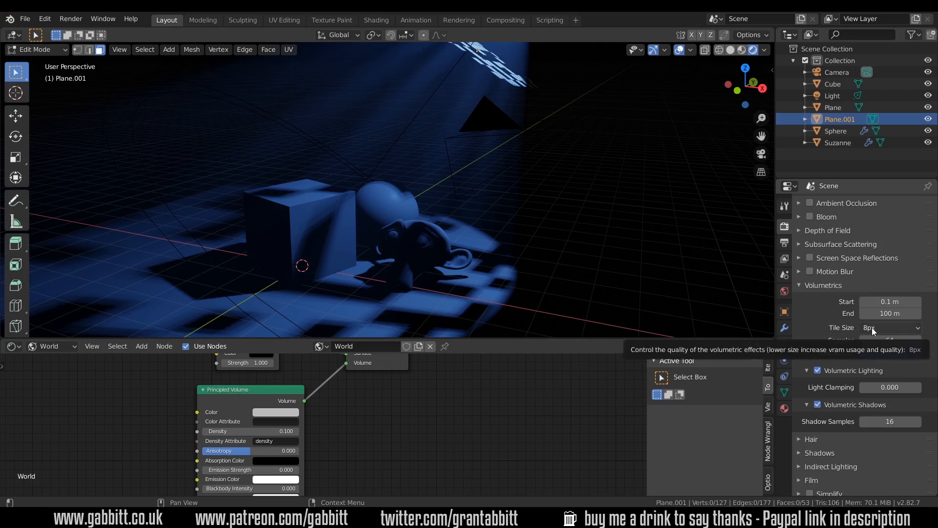
{"action": "left_click", "coordinate": [891, 327]}
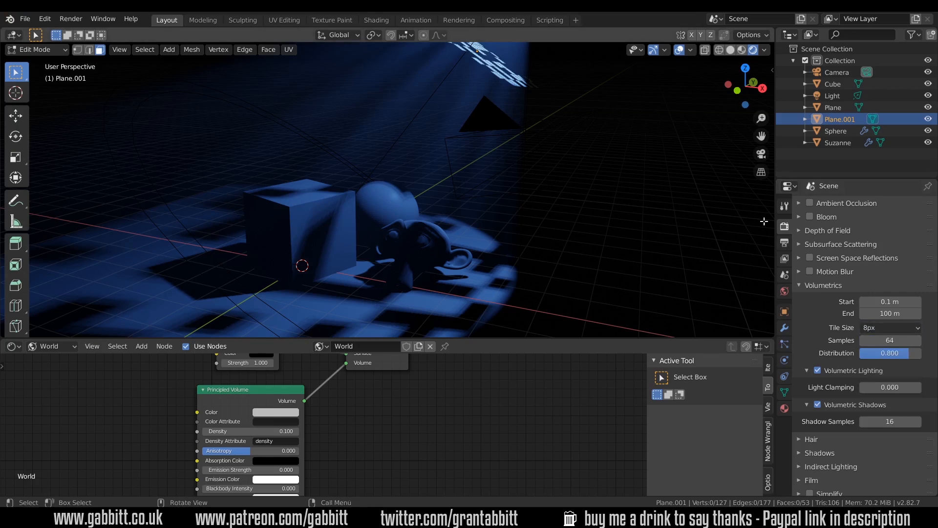
{"action": "left_click", "coordinate": [890, 328]}
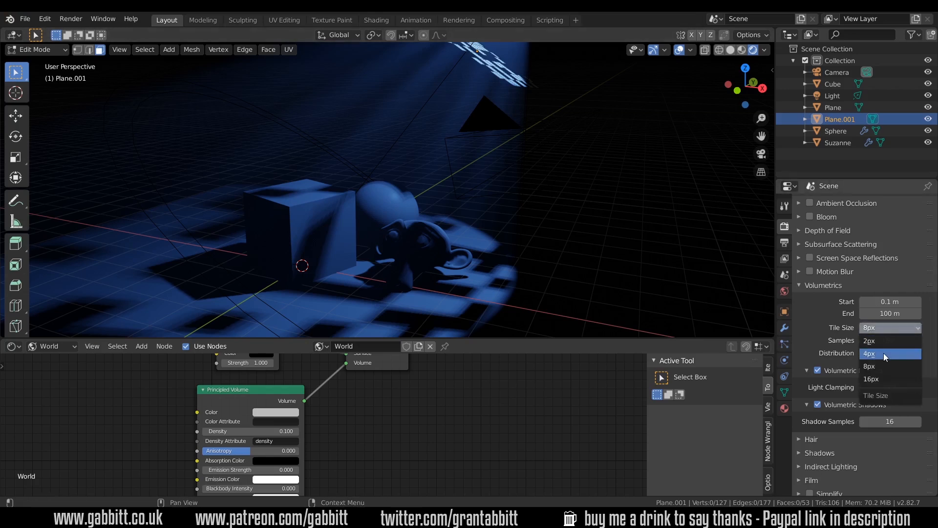
{"action": "left_click", "coordinate": [869, 353]}
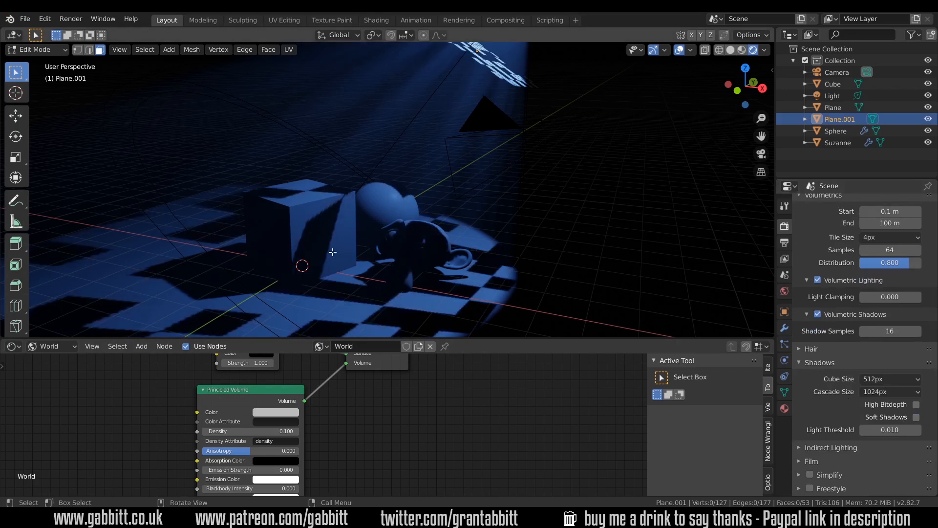
Set shadows to 1024px cube and 2048px cascade size, with high bitdepth enabled.
{"action": "left_click", "coordinate": [916, 404]}
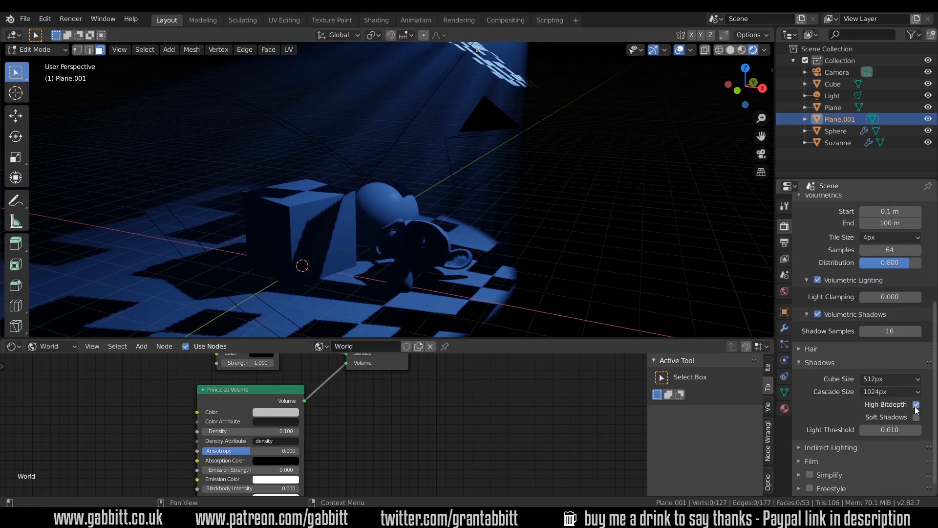
{"action": "left_click", "coordinate": [890, 379]}
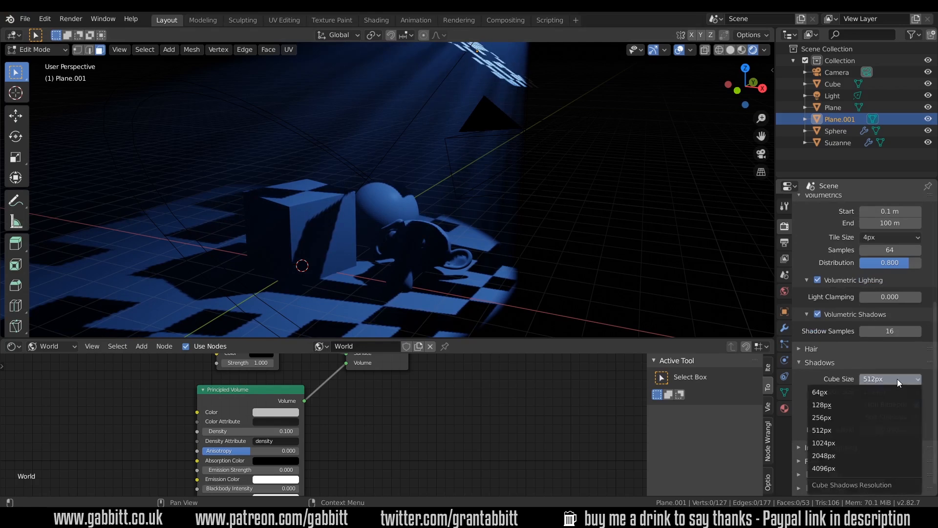
{"action": "left_click", "coordinate": [824, 442]}
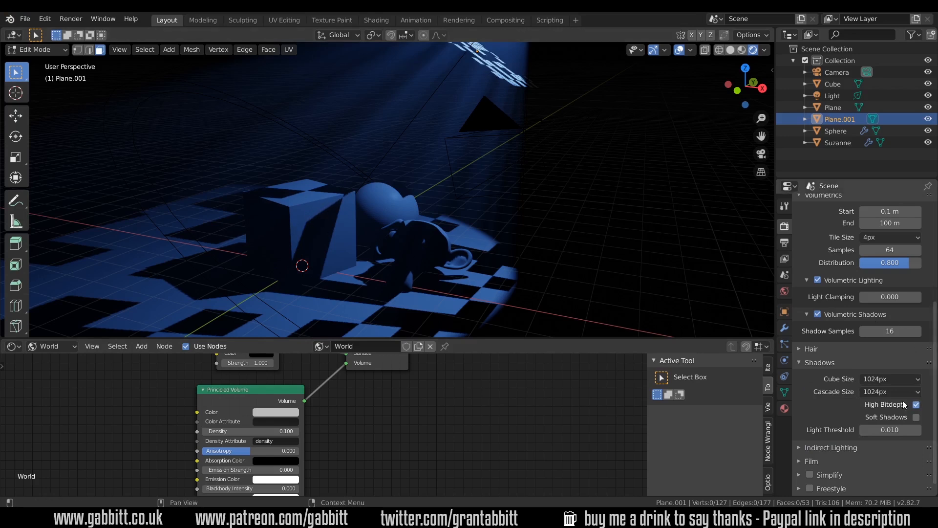
{"action": "left_click", "coordinate": [890, 391]}
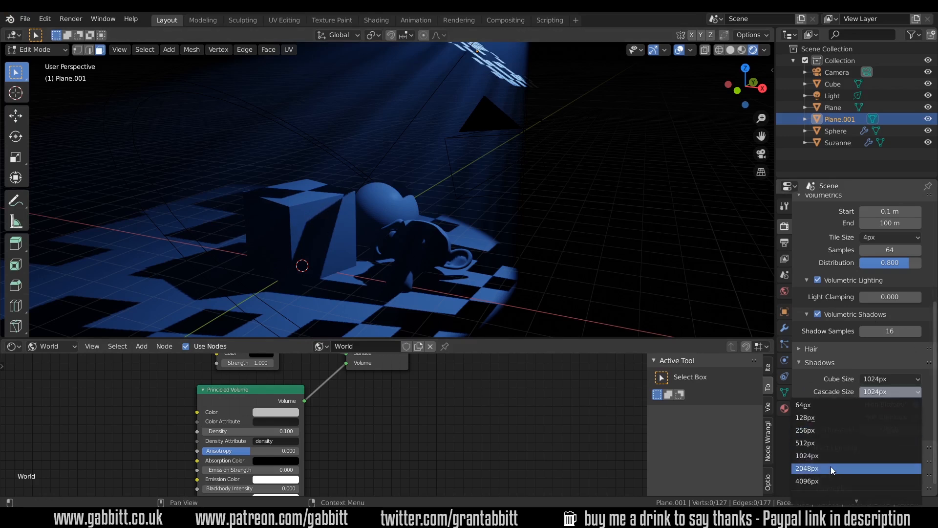
{"action": "left_click", "coordinate": [807, 469]}
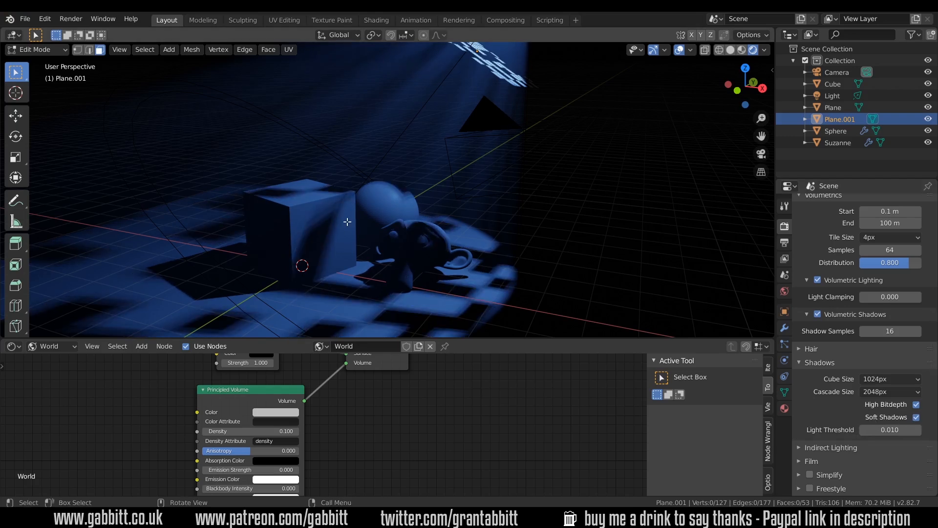
{"action": "mouse_move", "coordinate": [430, 288]}
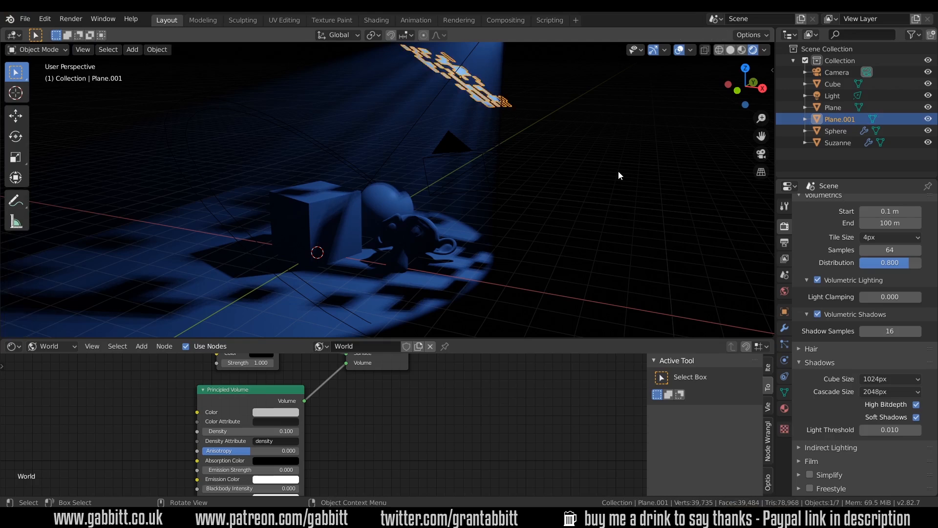
Add a Catmull-Clark Subdivision Surface modifier to Plane.001.
{"action": "left_click", "coordinate": [784, 327]}
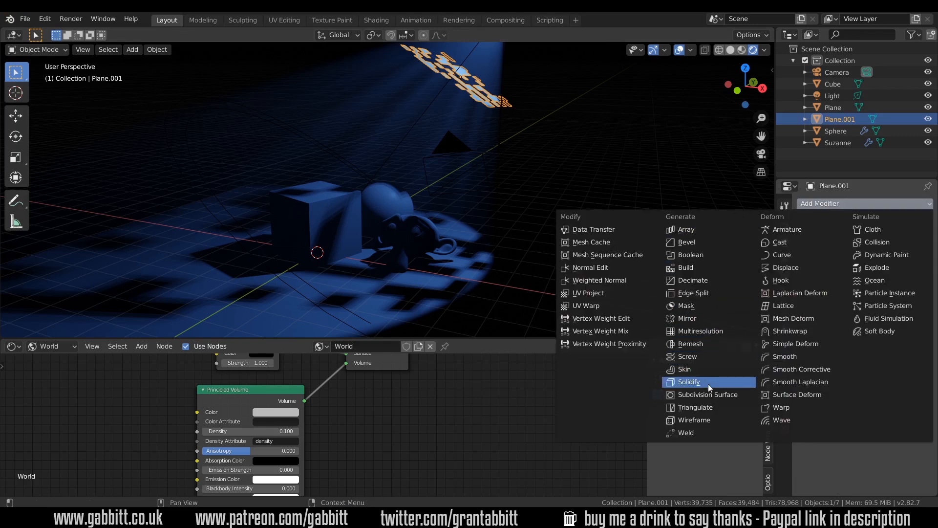
{"action": "left_click", "coordinate": [708, 395]}
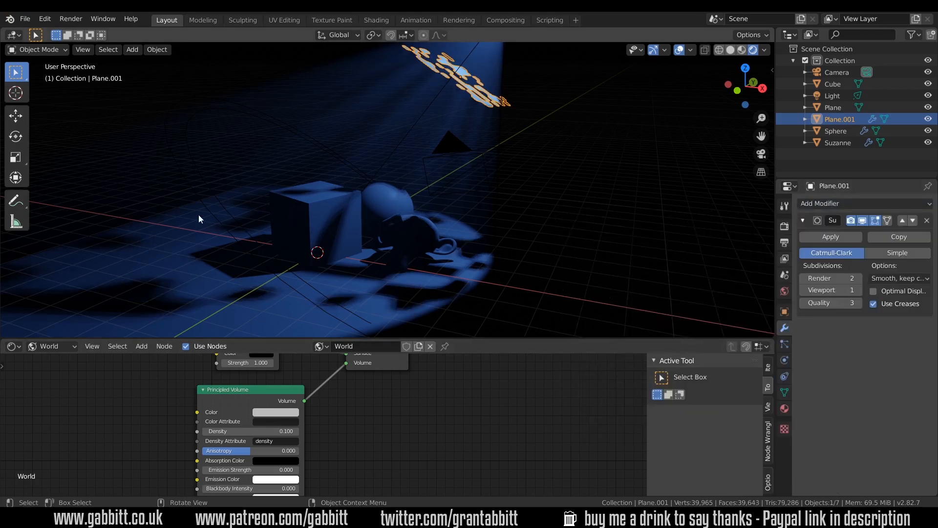
{"action": "left_click_drag", "start_coordinate": [199, 218], "coordinate": [508, 112]}
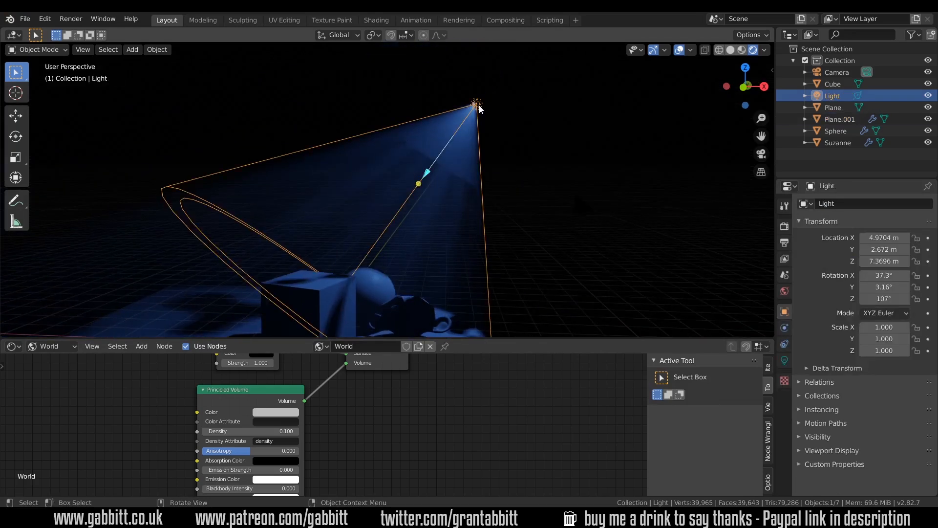
Move the spotlight higher and set its power to 1 MW with a 38.6° cone.
{"action": "left_click_drag", "start_coordinate": [475, 102], "coordinate": [506, 72]}
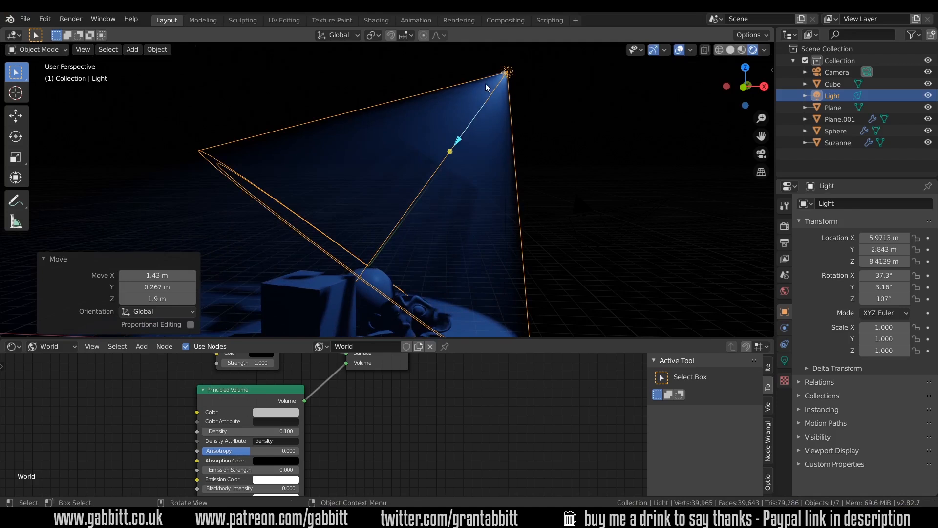
{"action": "left_click", "coordinate": [785, 360]}
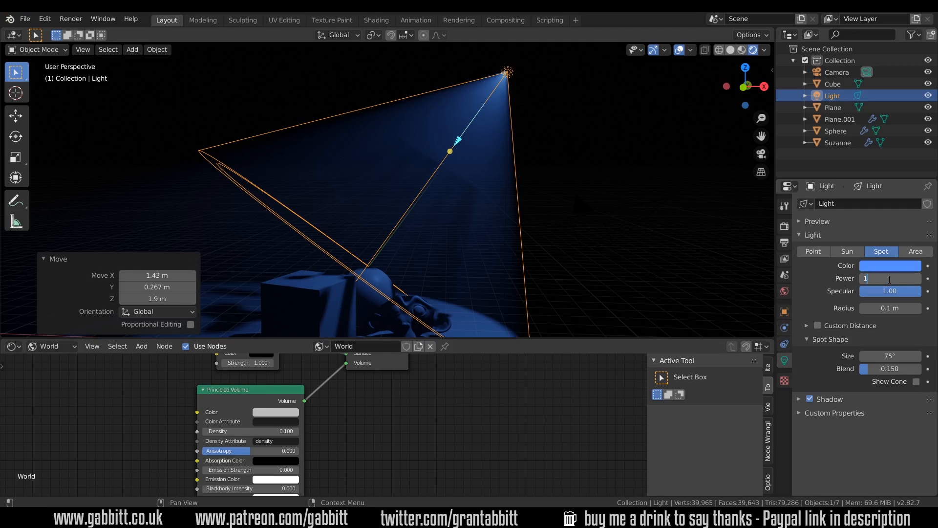
{"action": "type", "text": "10000"}
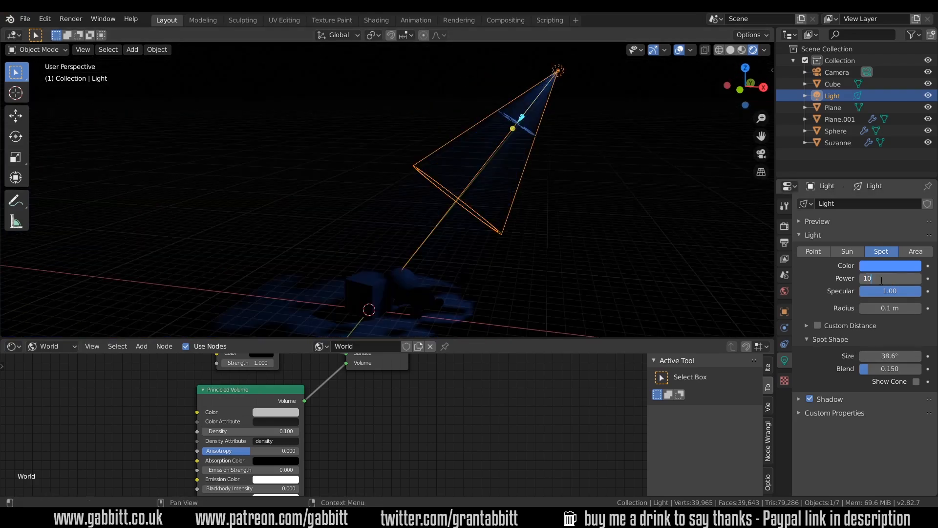
{"action": "type", "text": "1MW"}
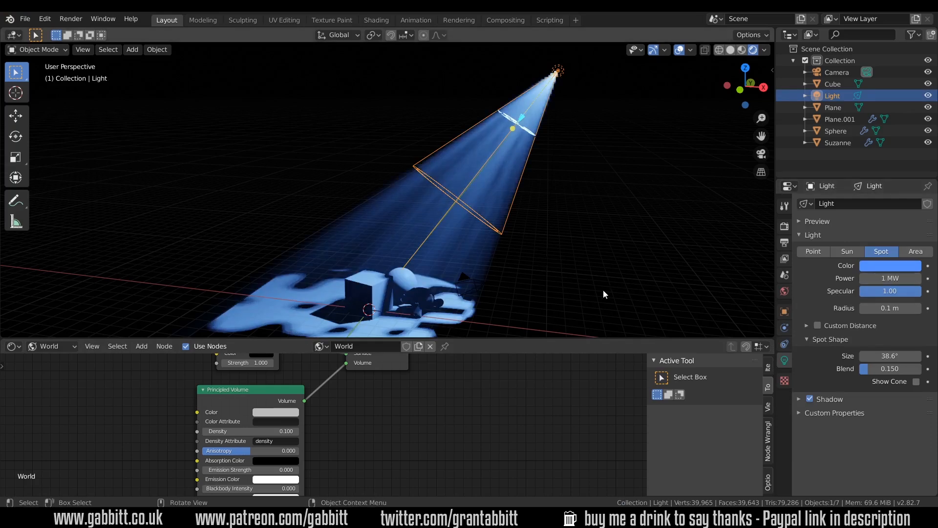